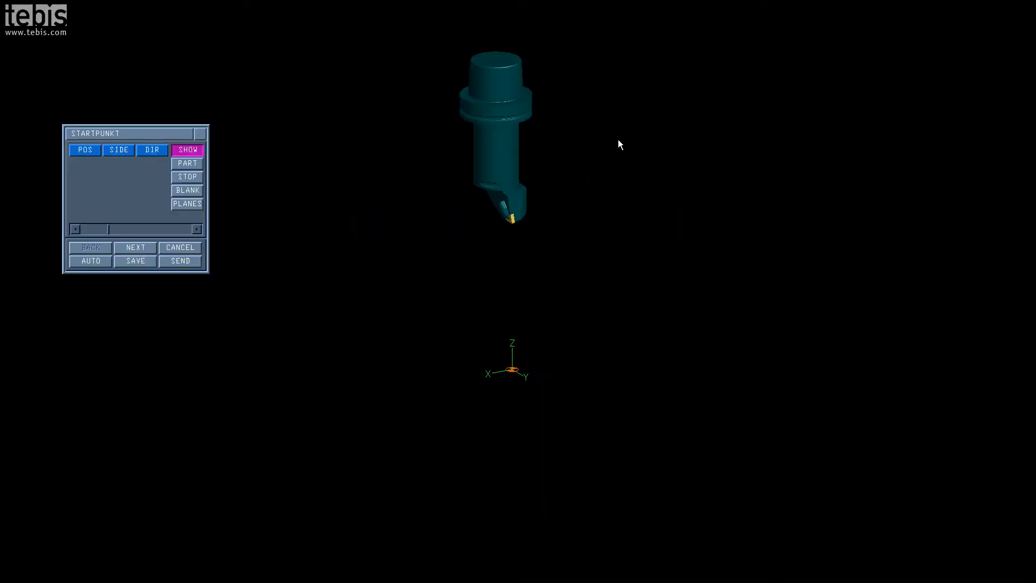
Confirm the start point dialog to bring up the Werkzeugauswahl turning tool list.
{"action": "left_click", "coordinate": [188, 191]}
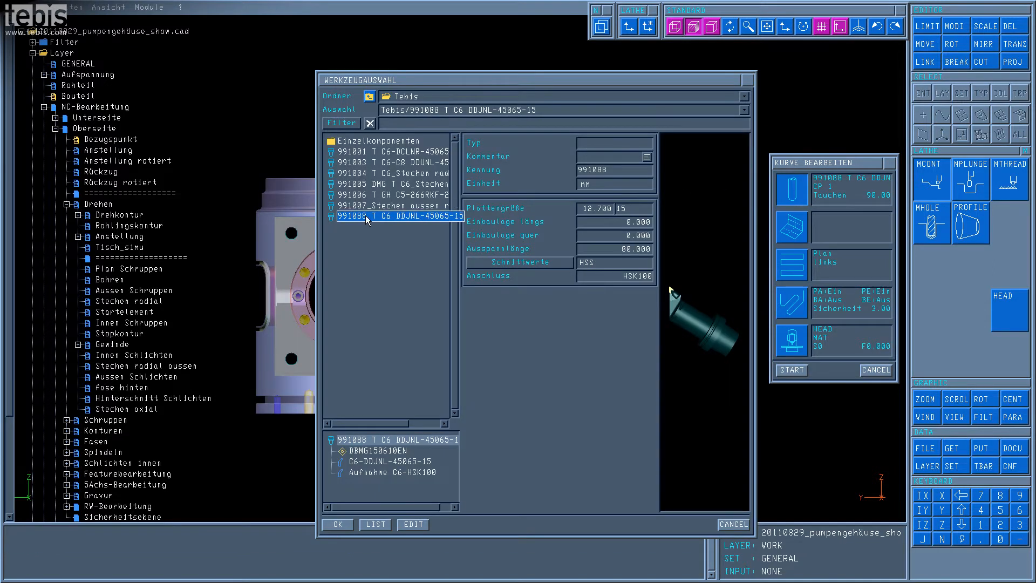
Select turning tool 991001 C6-DCLNR-45065-12, then machine dmc_80fd_EMO with head Kopf VM DMC_80fd_db.
{"action": "left_click", "coordinate": [393, 163]}
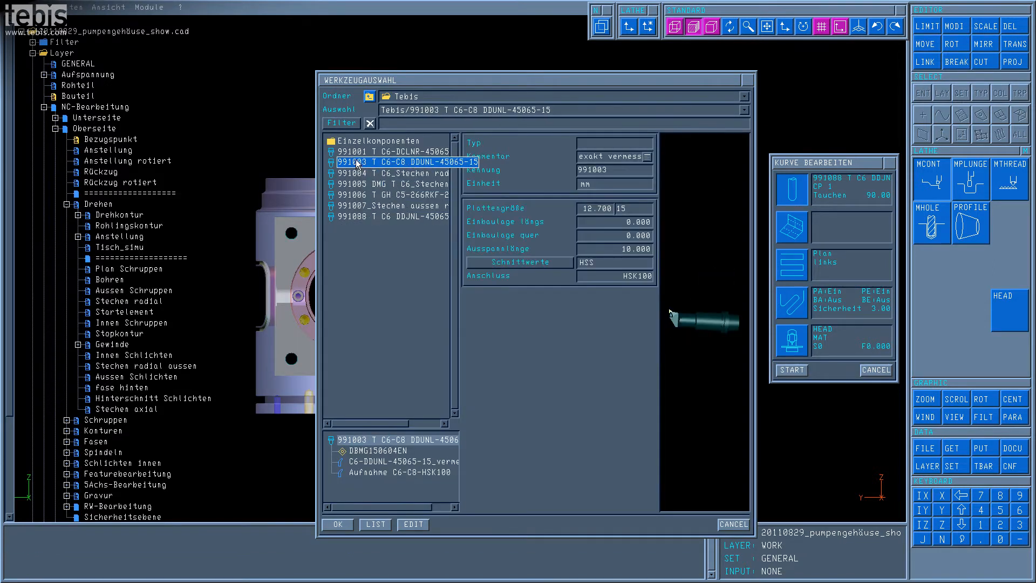
{"action": "left_click", "coordinate": [390, 151]}
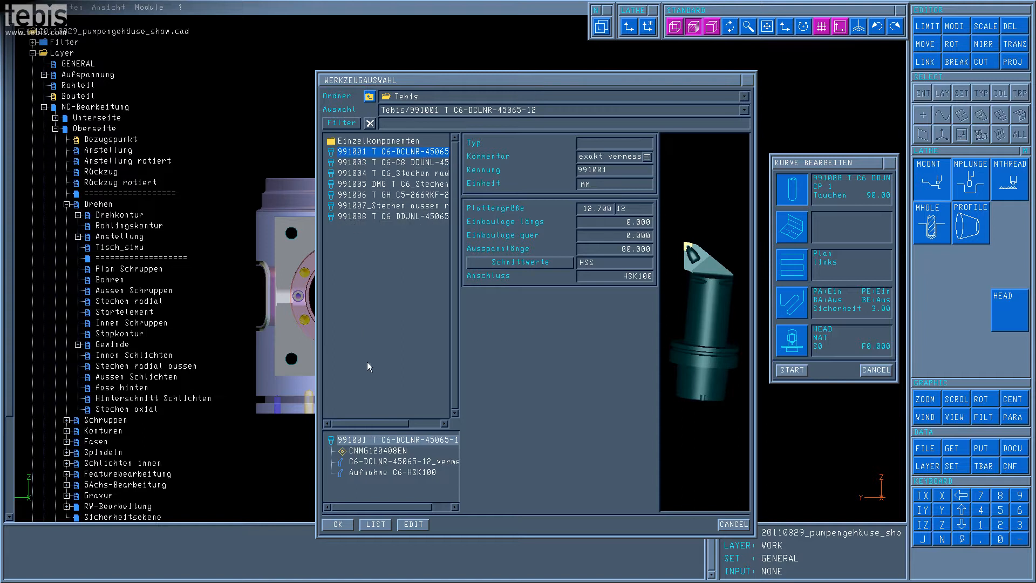
{"action": "left_click", "coordinate": [336, 524]}
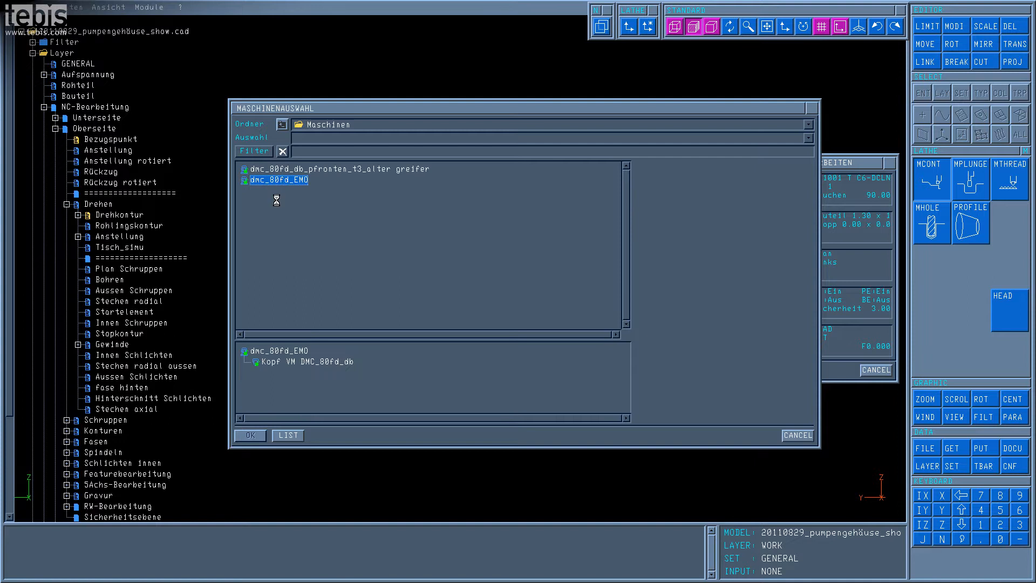
{"action": "left_click", "coordinate": [304, 362]}
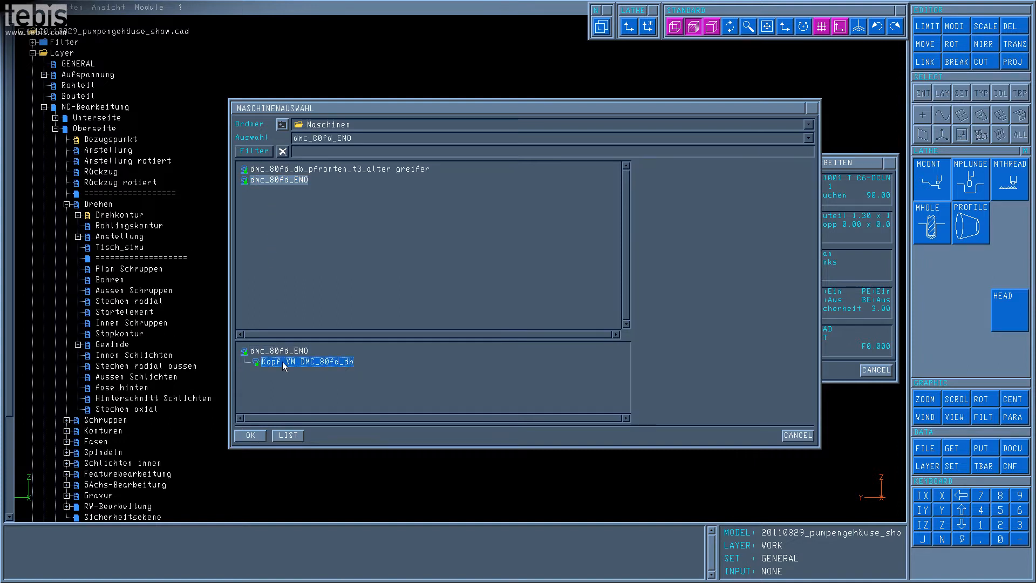
{"action": "left_click", "coordinate": [249, 435]}
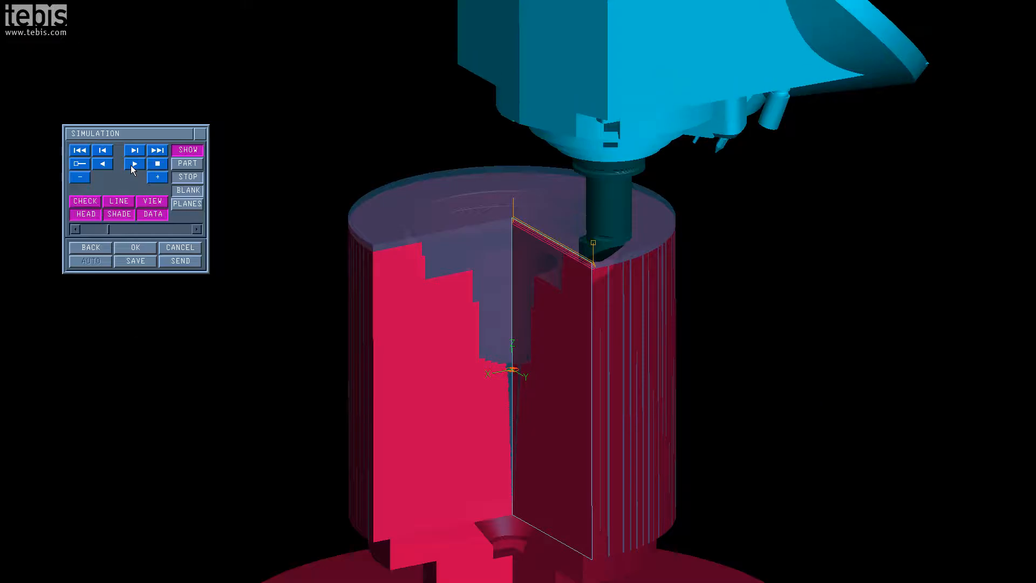
Play the simulation so the tool cuts along the pump housing's lower flange.
{"action": "left_click", "coordinate": [133, 163]}
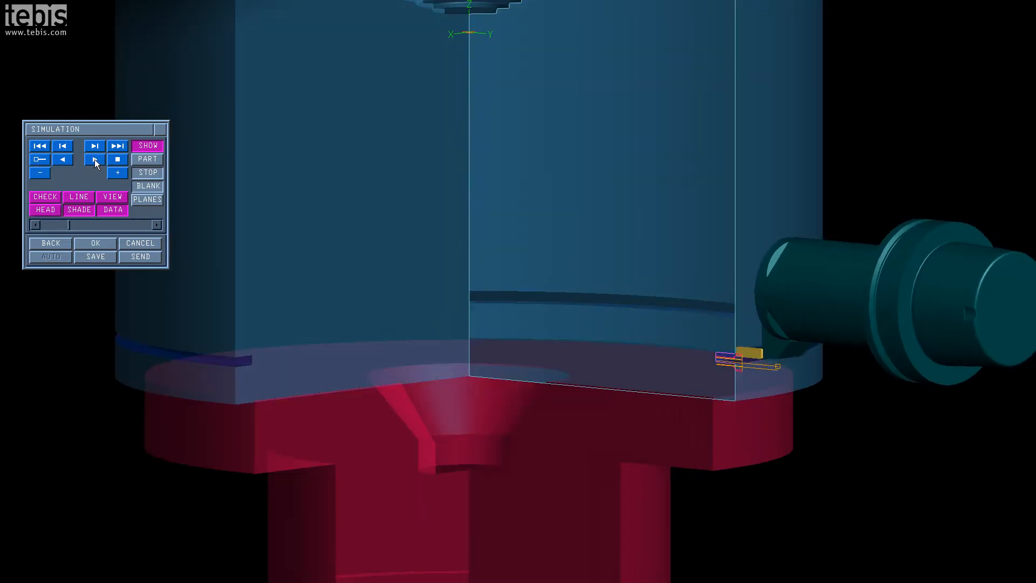
{"action": "left_click", "coordinate": [94, 159]}
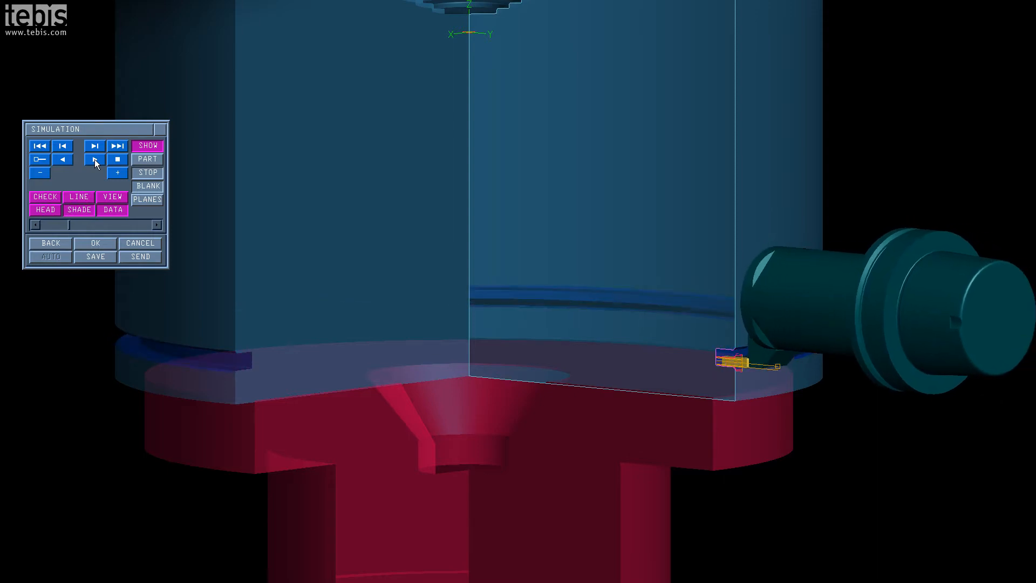